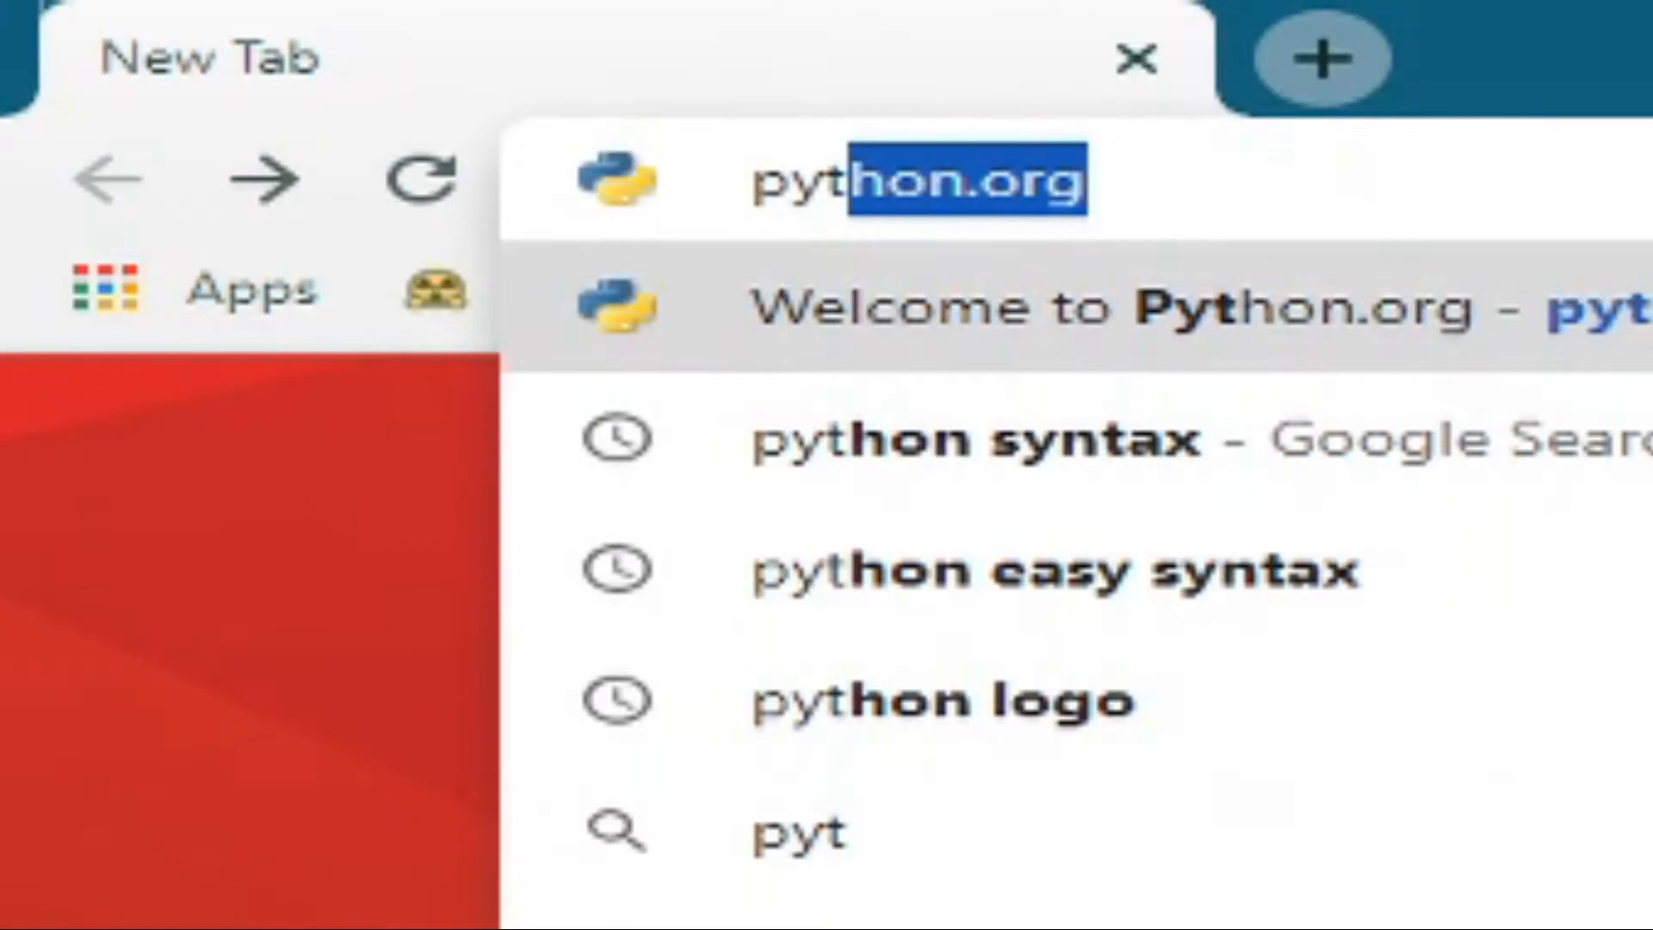
# Load python.org from the Chrome address bar.
pyautogui.write('hon.org')
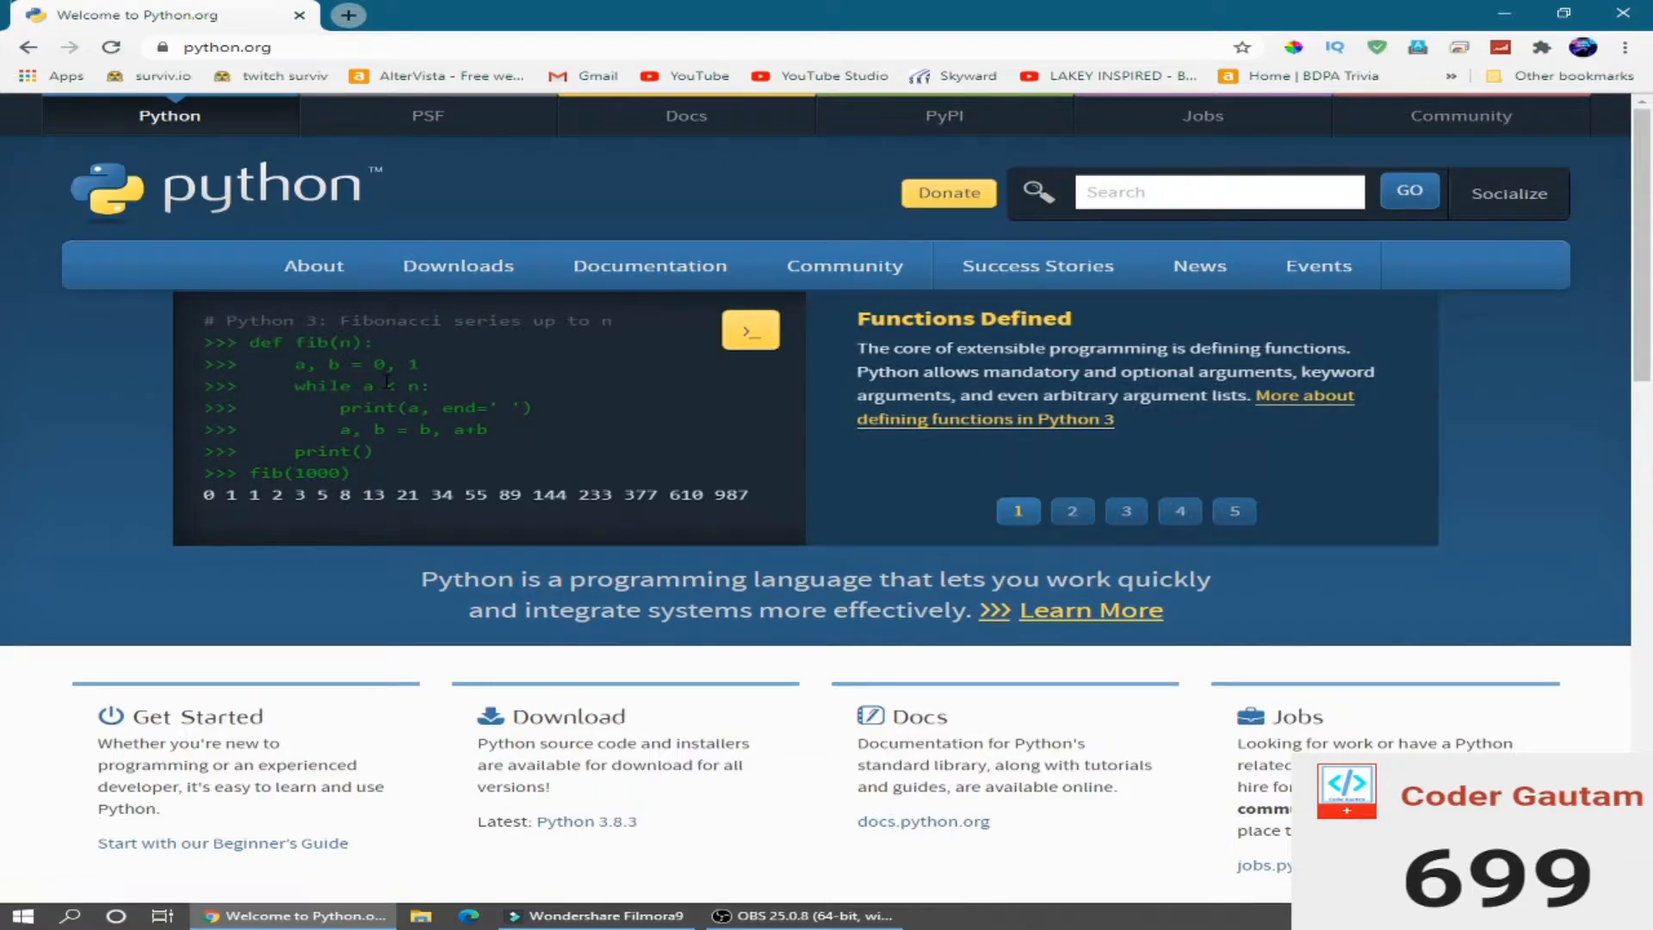
# From the Downloads menu, download the Python 3.8.3 Windows installer and launch its setup wizard.
pyautogui.click(458, 265)
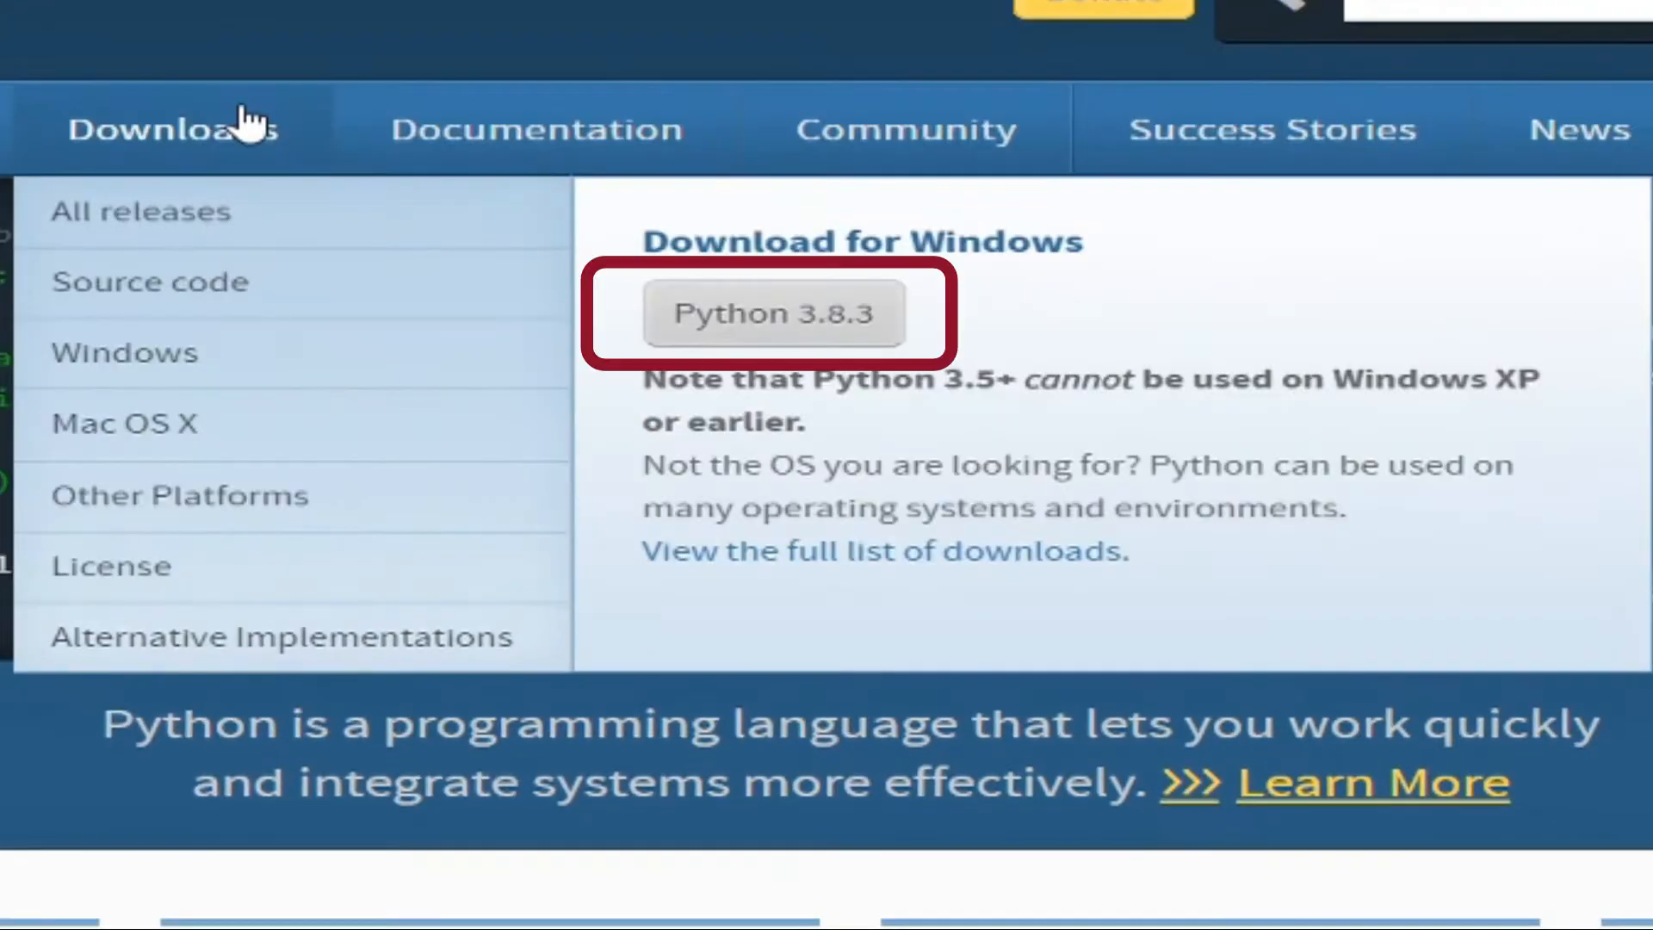
pyautogui.moveTo(1054, 284)
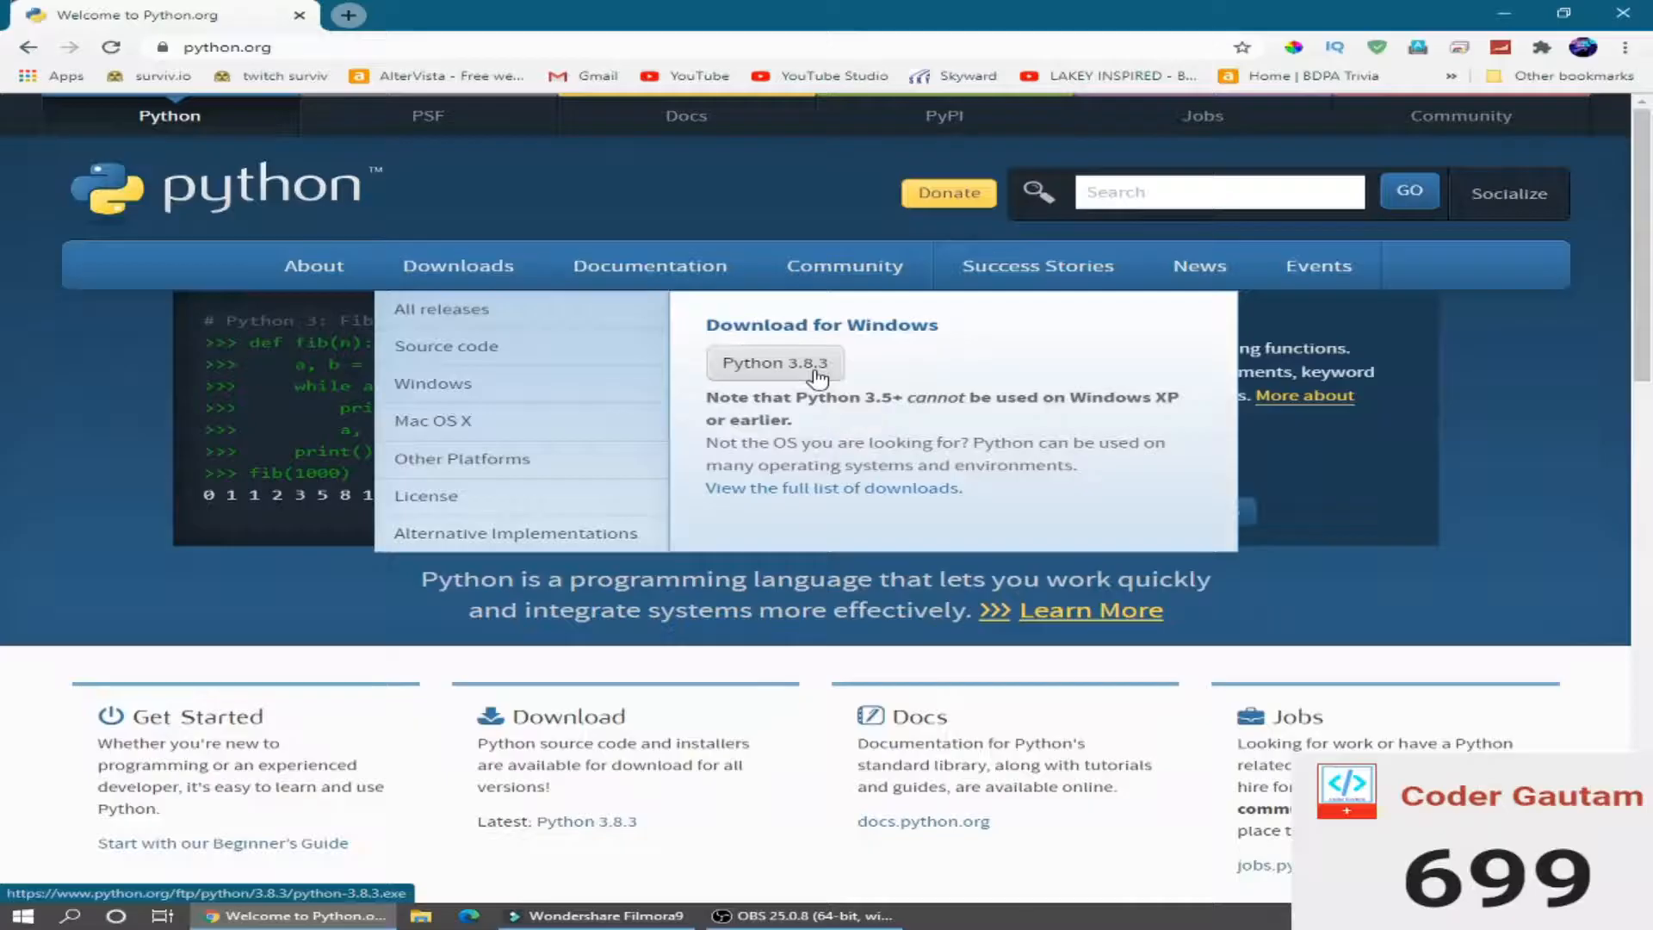
pyautogui.click(775, 362)
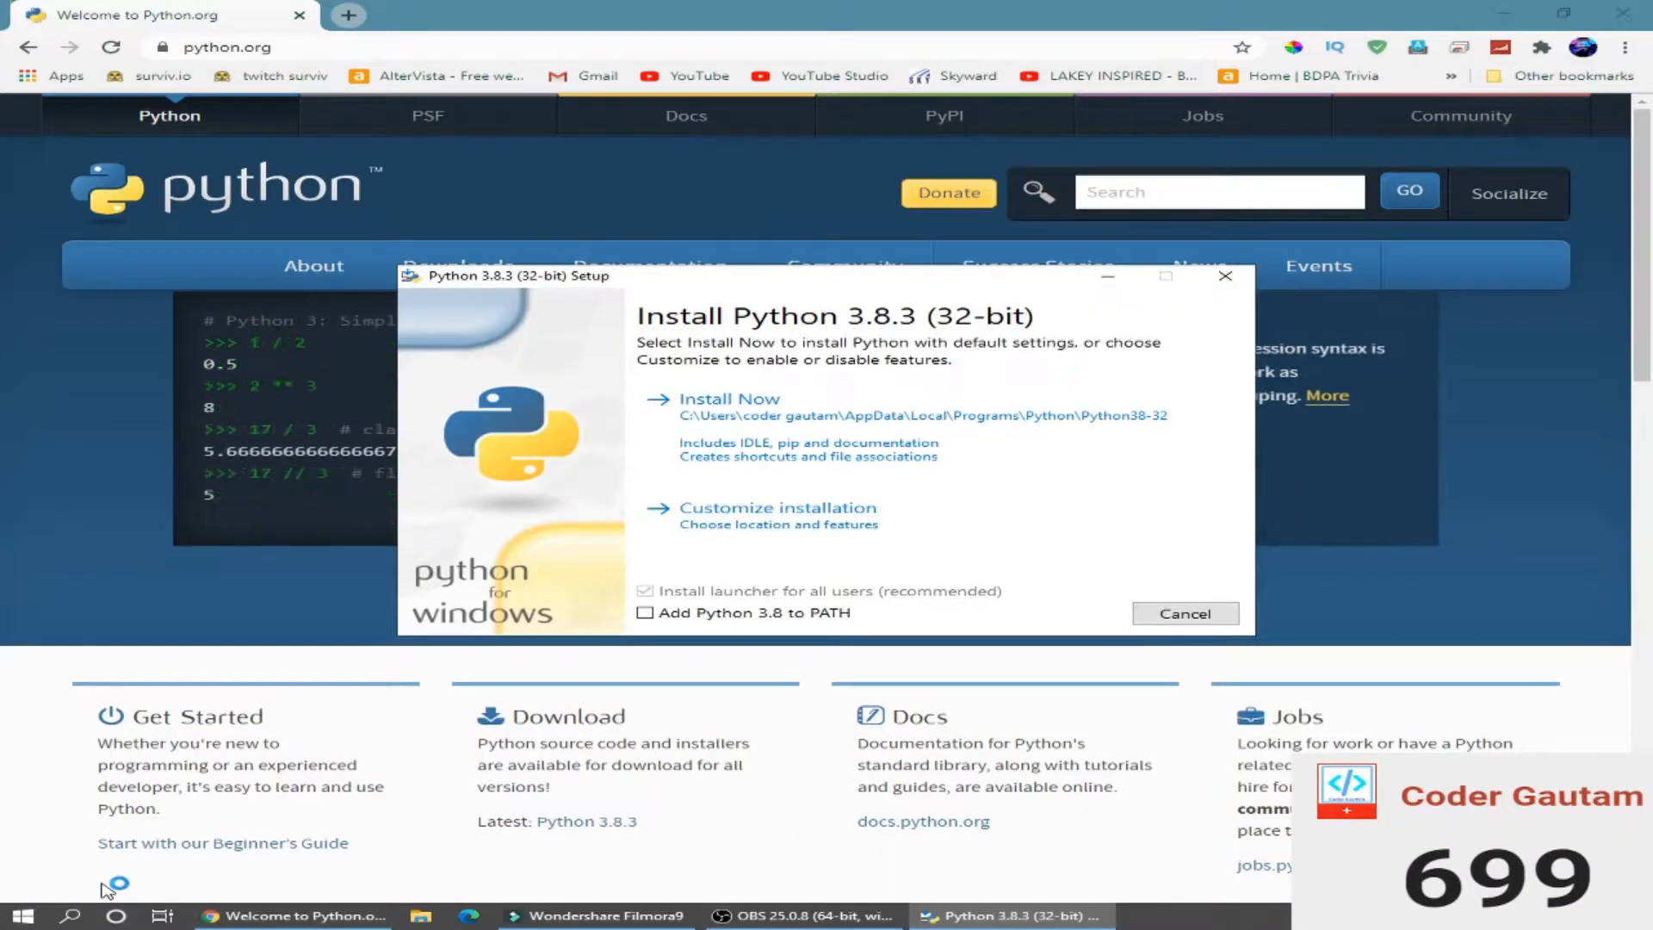
pyautogui.moveTo(1326, 494)
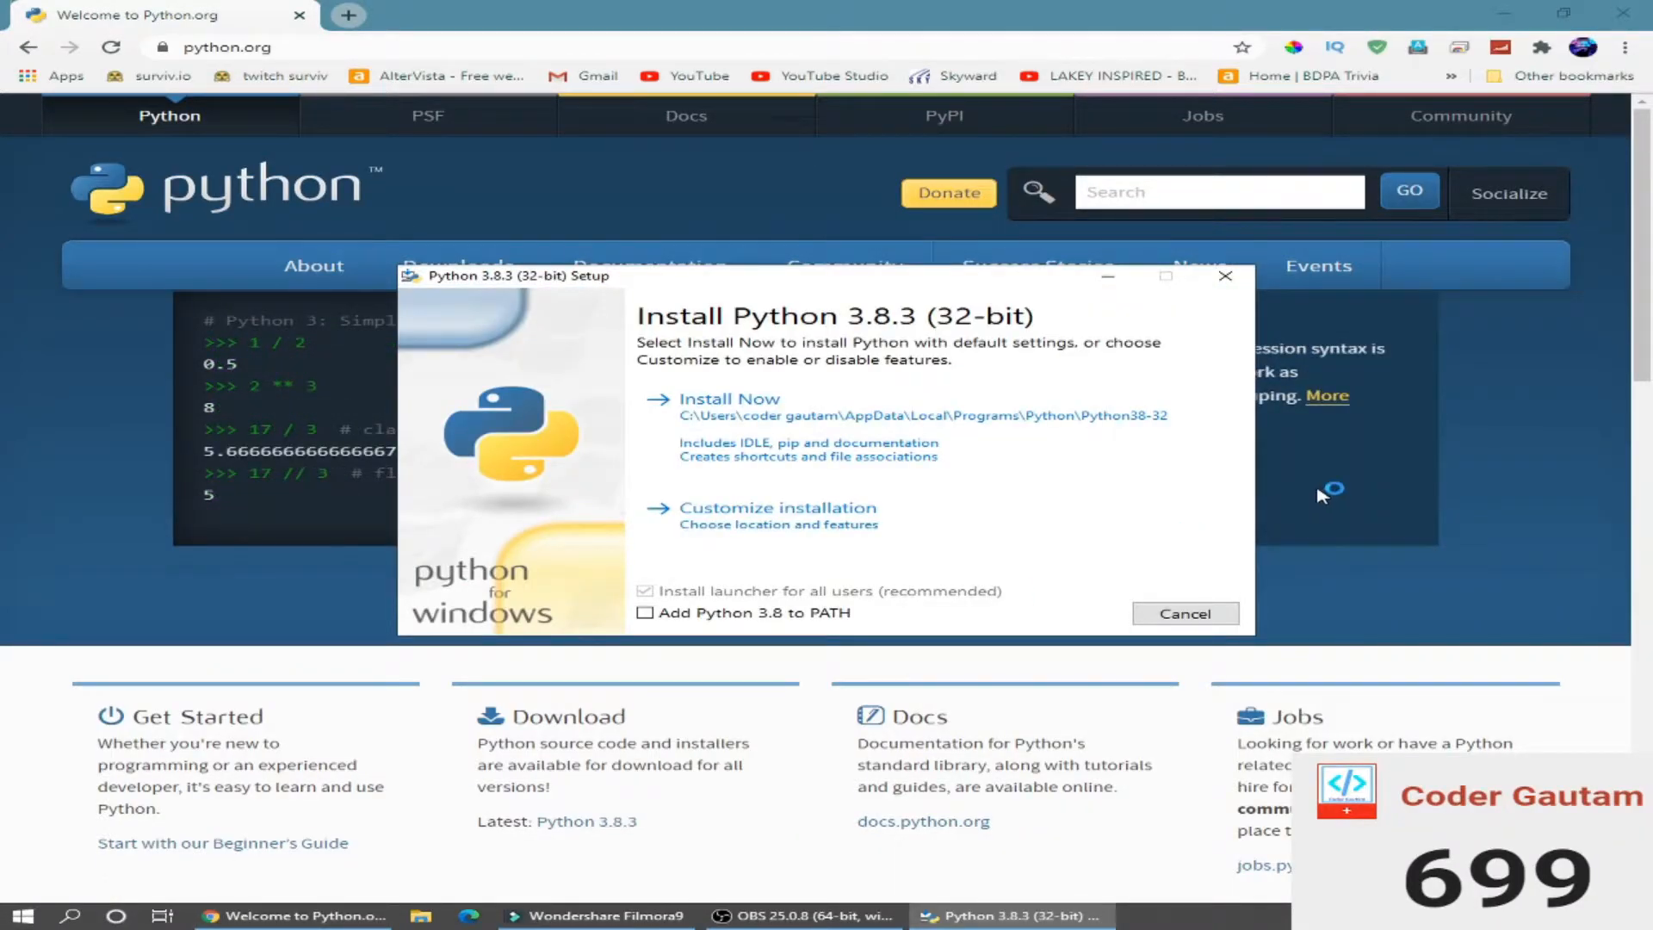